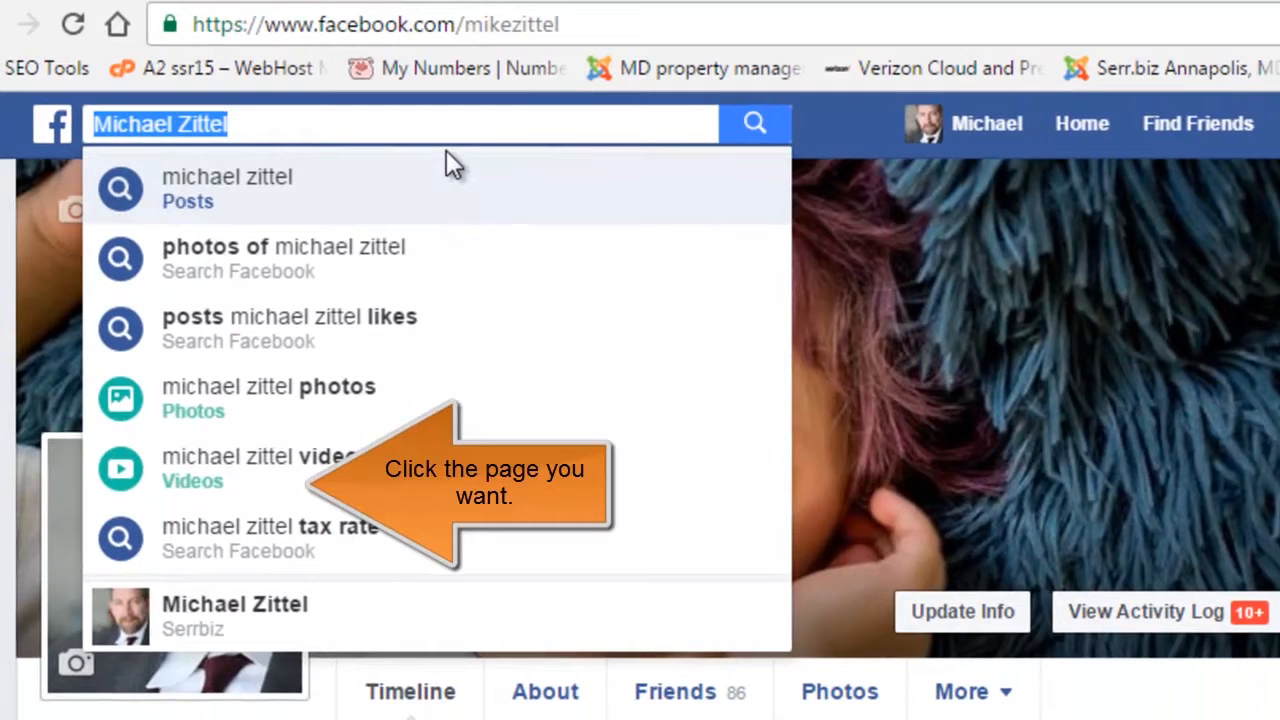
# - Search Facebook for 'google' and open the verified Google page from the results
pyautogui.write('google')
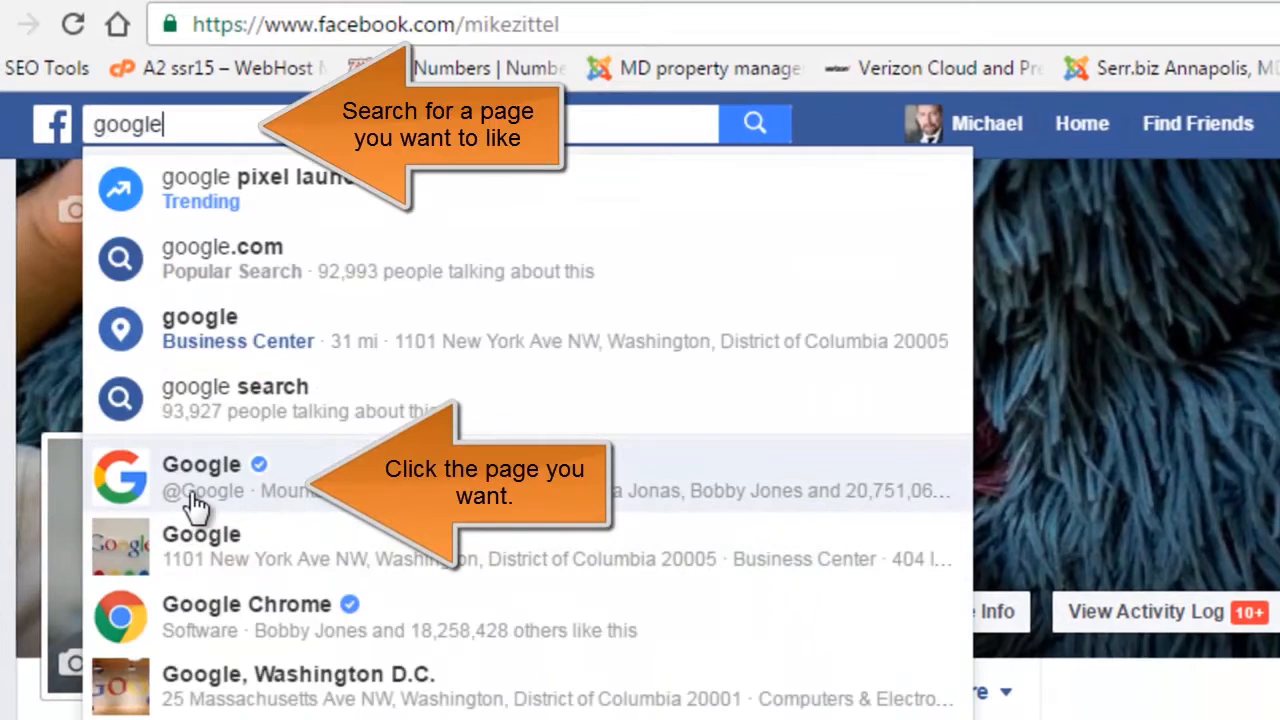
pyautogui.click(200, 476)
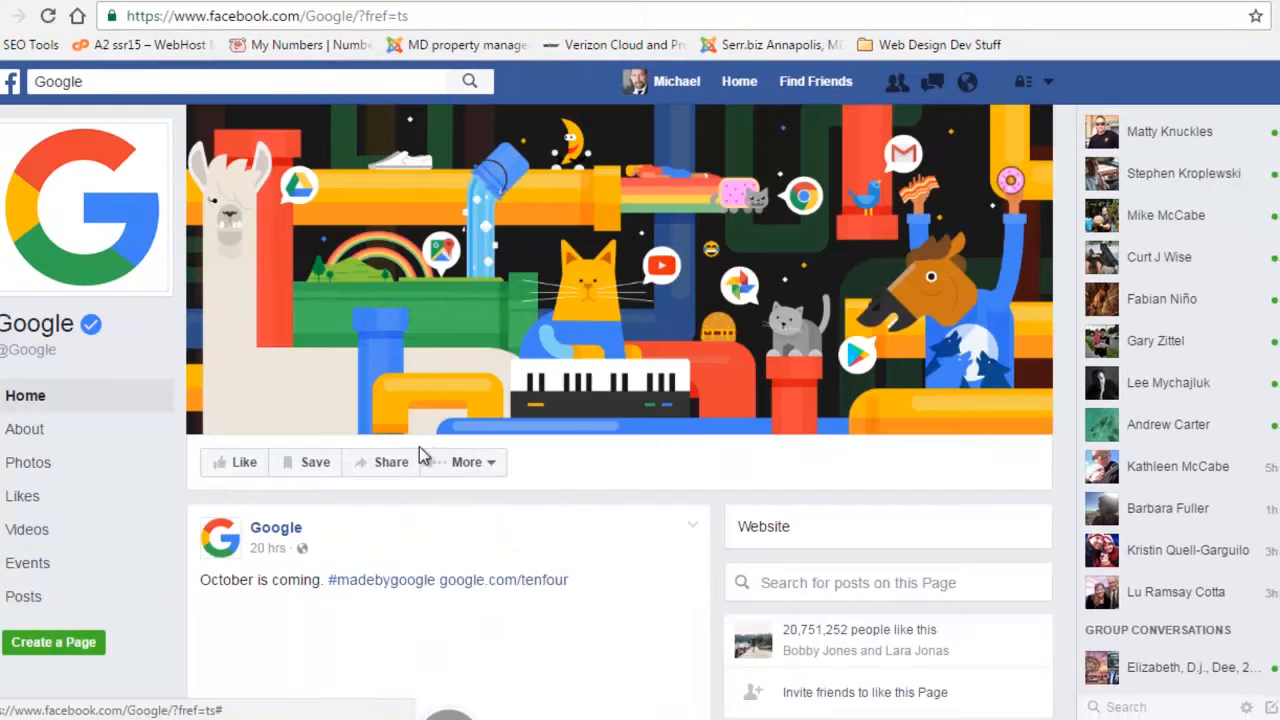
# - Like Google's page as SocialBrands.Today via More options and dismiss the added-to-favorites confirmation
pyautogui.click(466, 460)
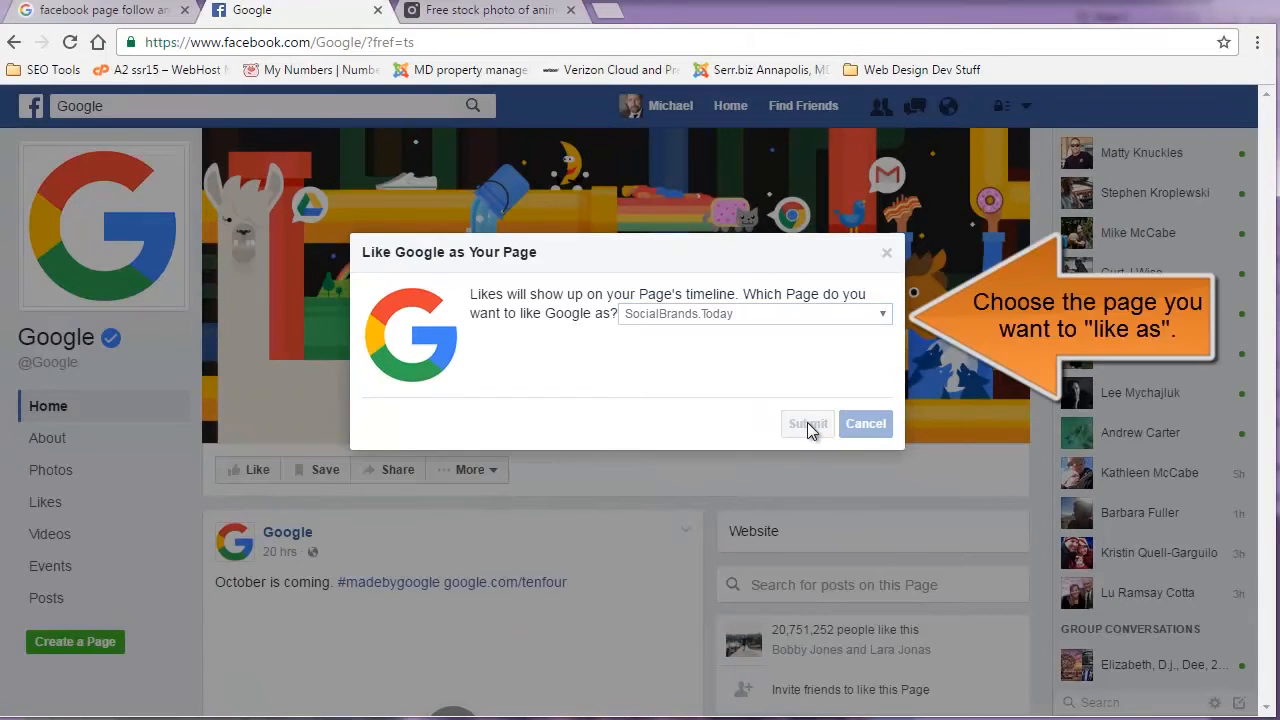
pyautogui.click(808, 424)
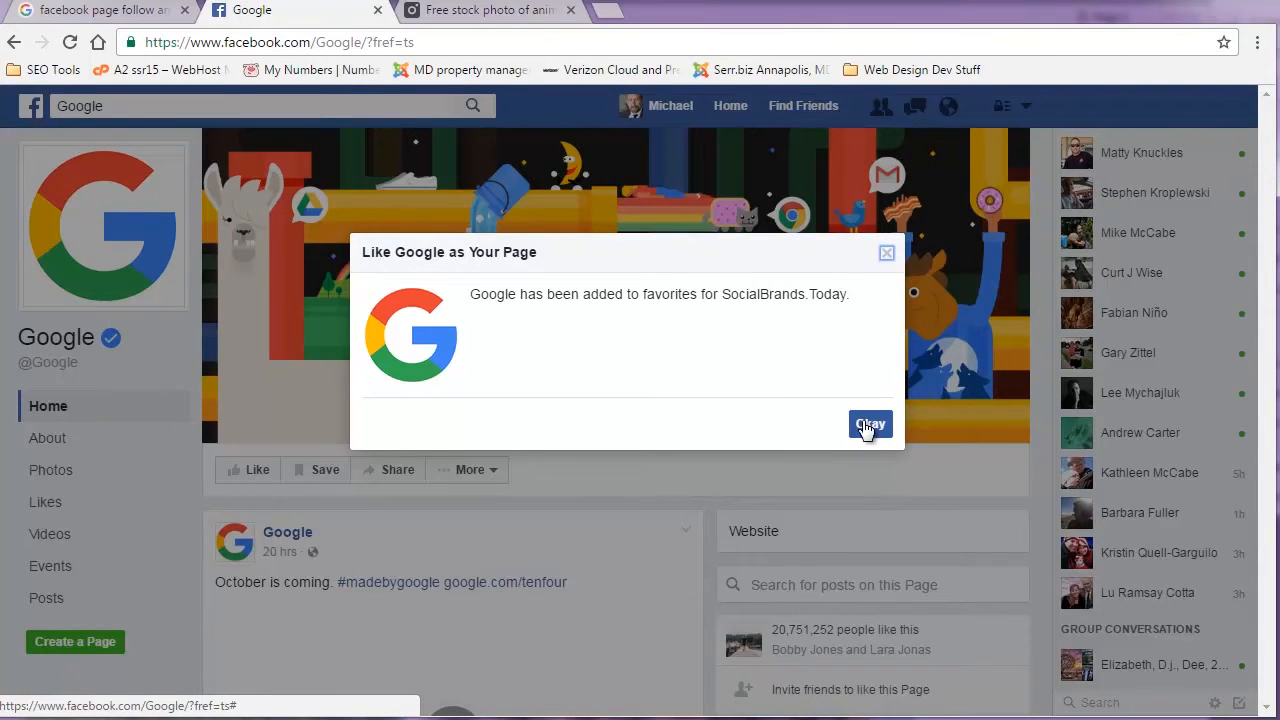
pyautogui.click(868, 424)
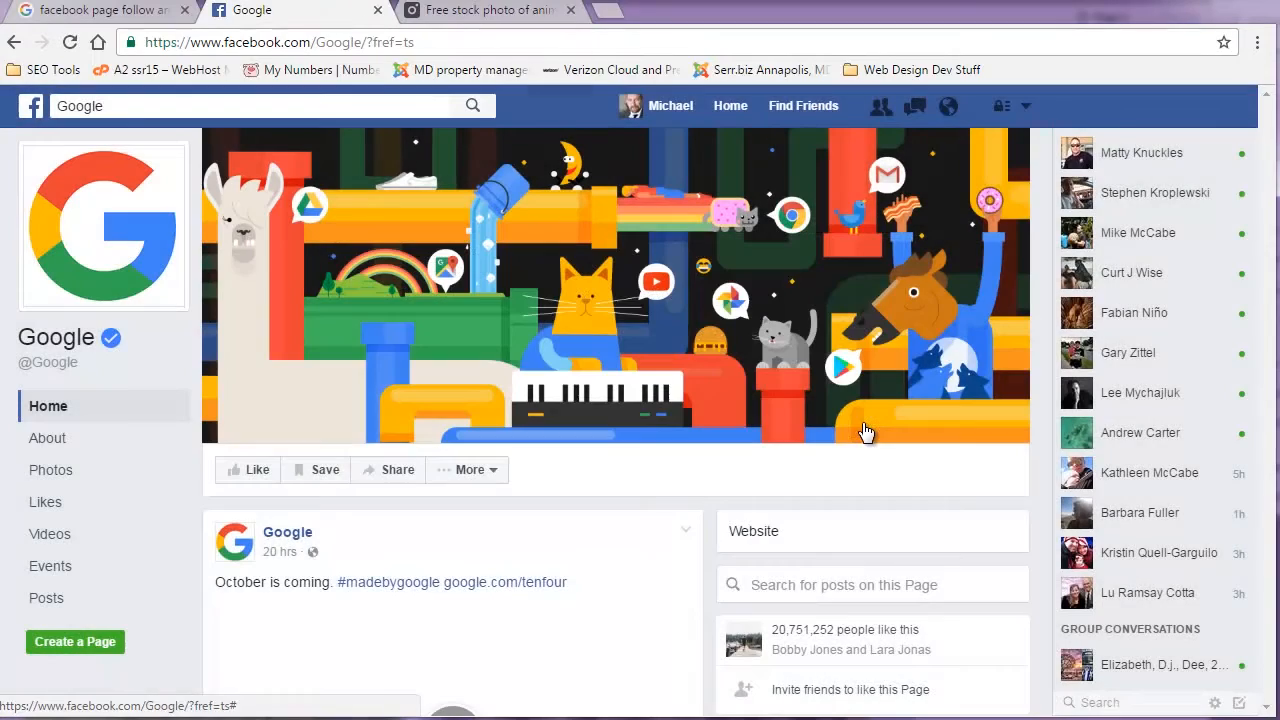